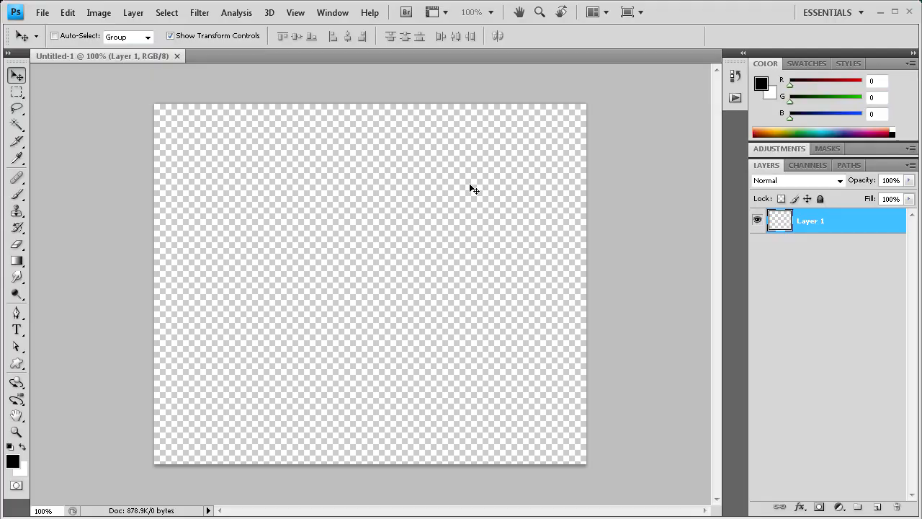
mouse_move(362, 186)
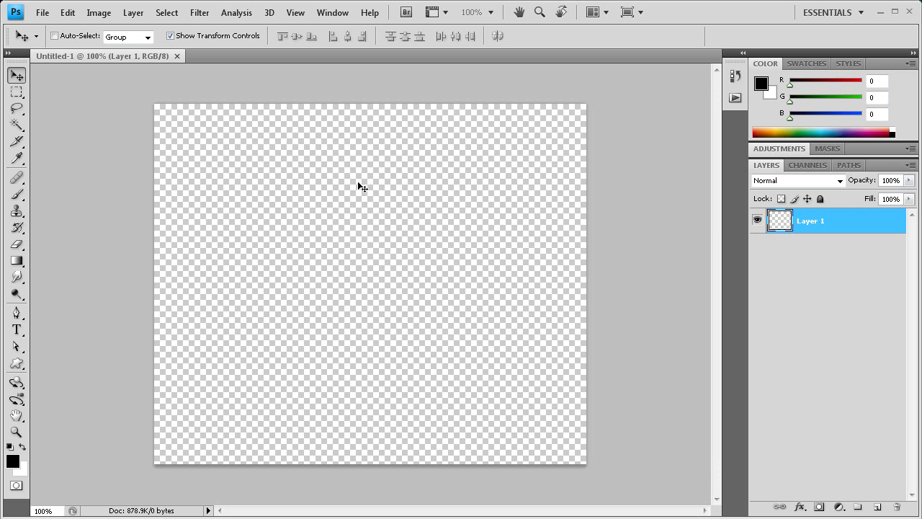
mouse_move(81, 283)
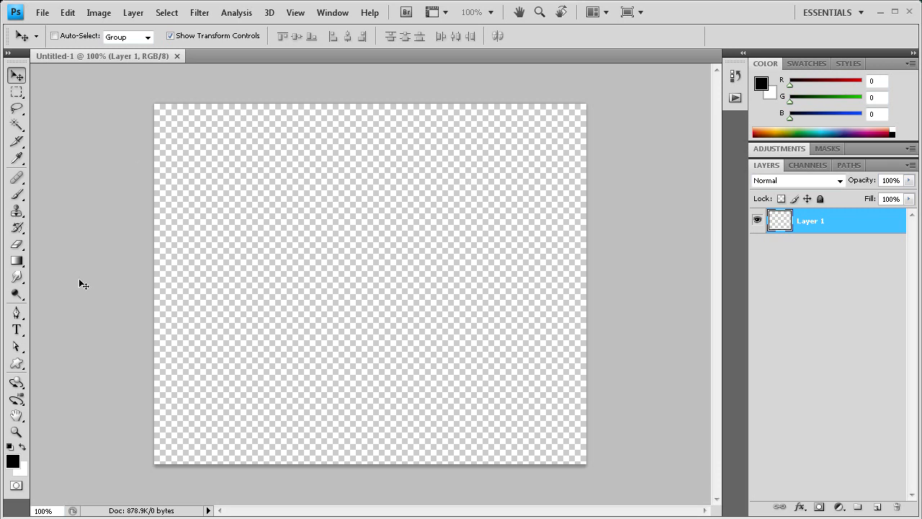
Step: Set the background colour to mid-grey #807f7f
left_click(16, 158)
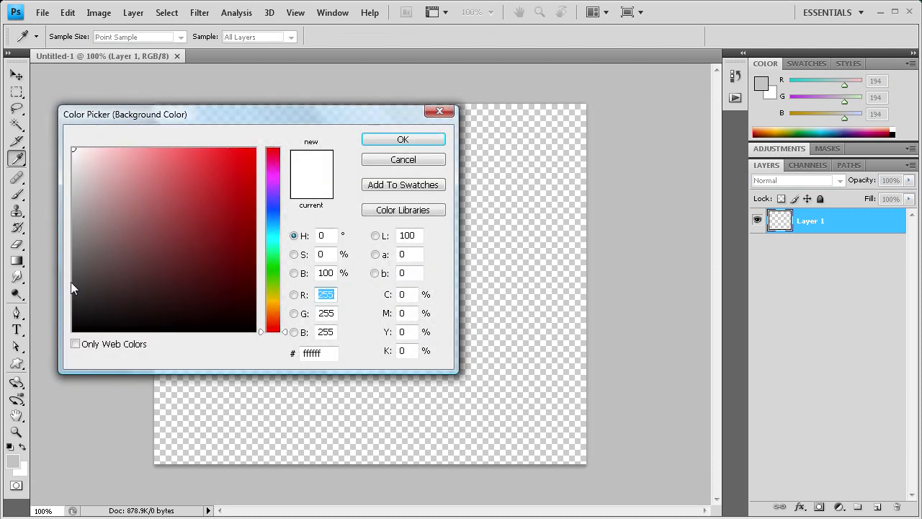
left_click(74, 240)
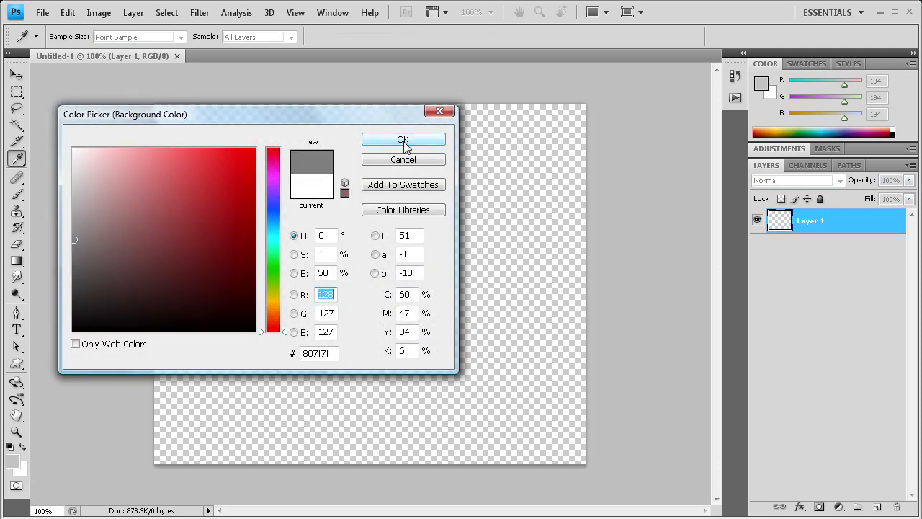
left_click(403, 140)
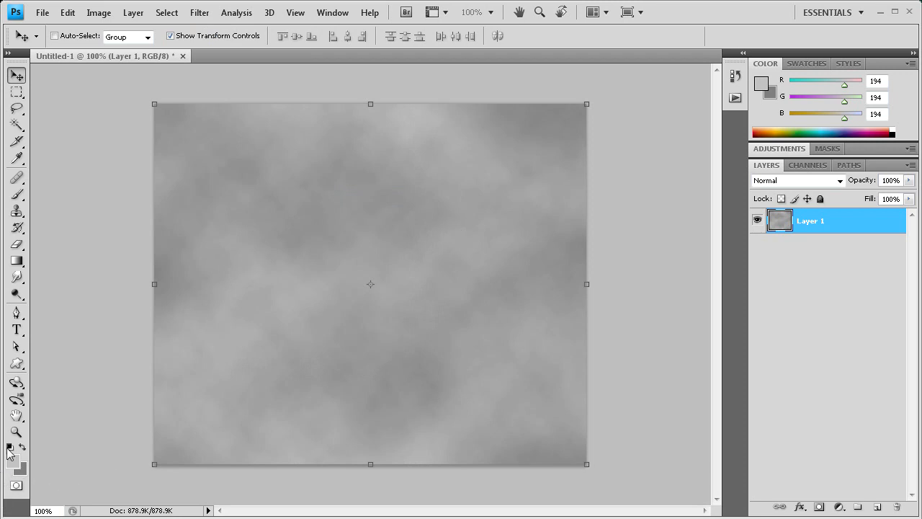
mouse_move(380, 213)
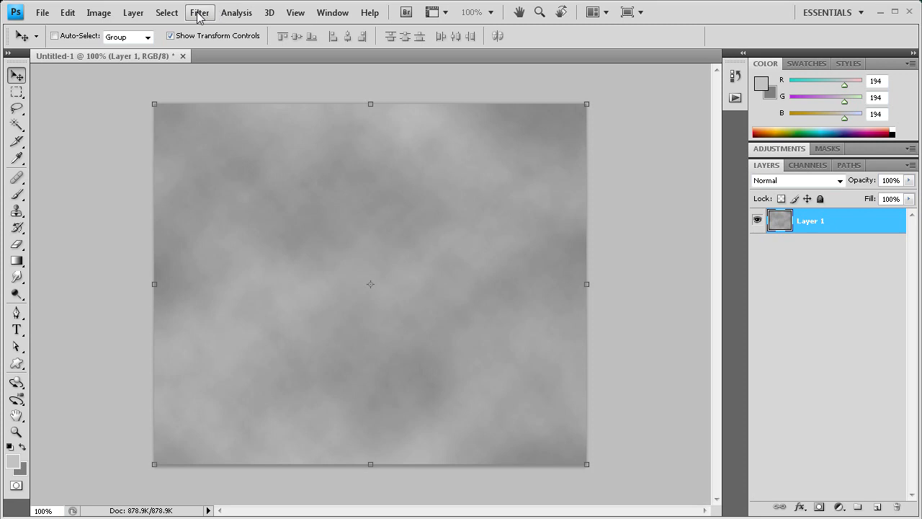
Step: Add small Gaussian monochromatic noise over the grey clouds
left_click(199, 13)
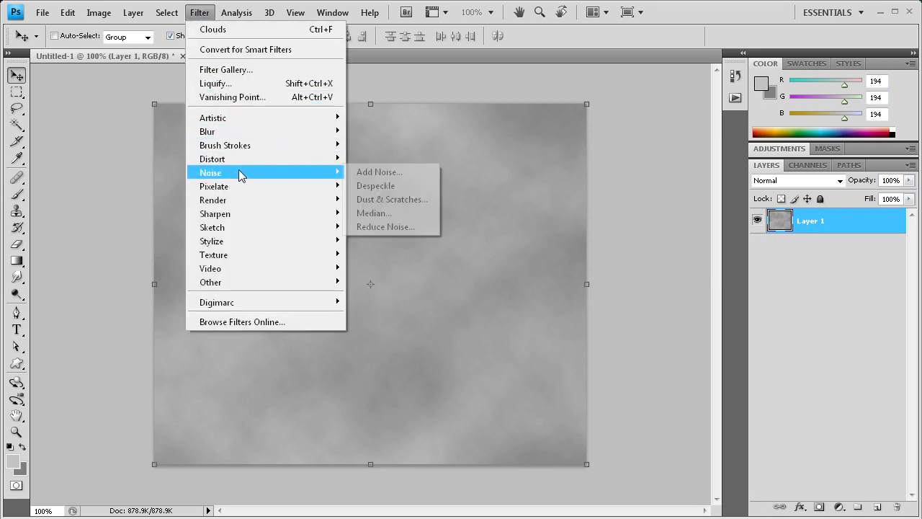
left_click(379, 171)
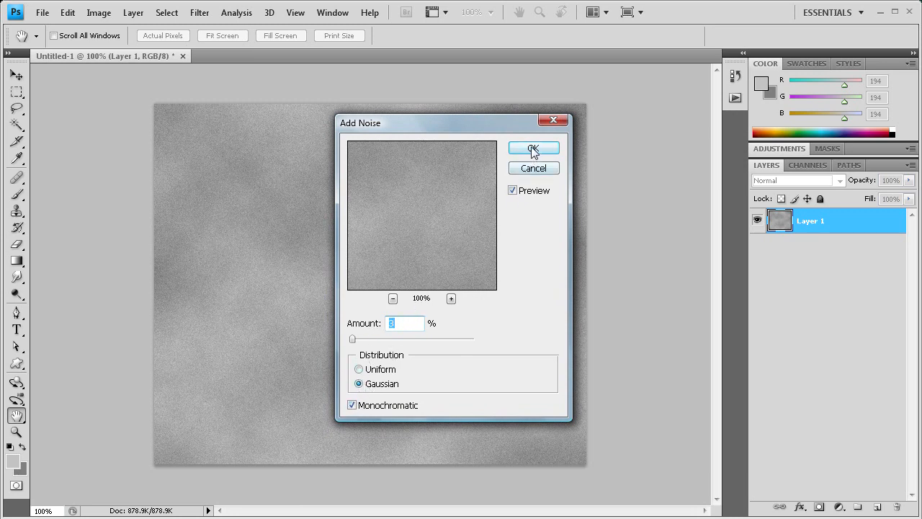
left_click(533, 148)
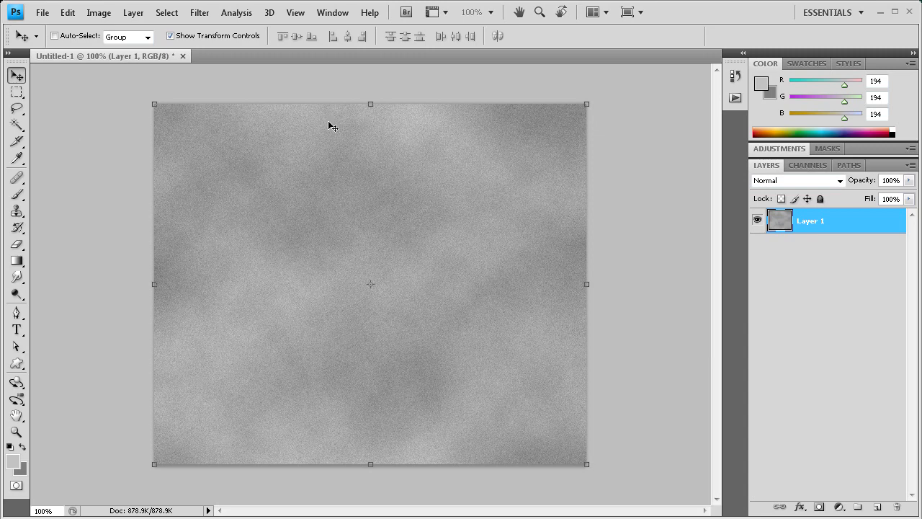
Step: Create a new black Alpha 1 channel from the Channels panel
left_click(808, 165)
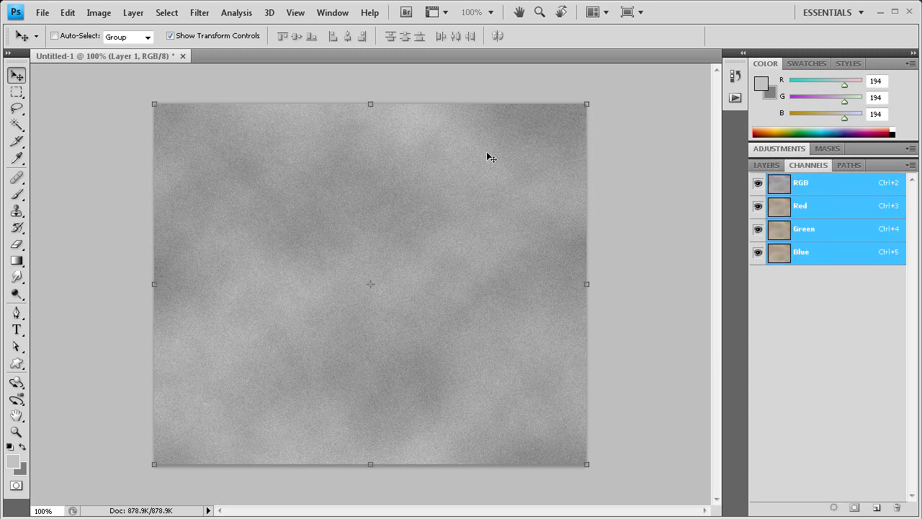
left_click(332, 13)
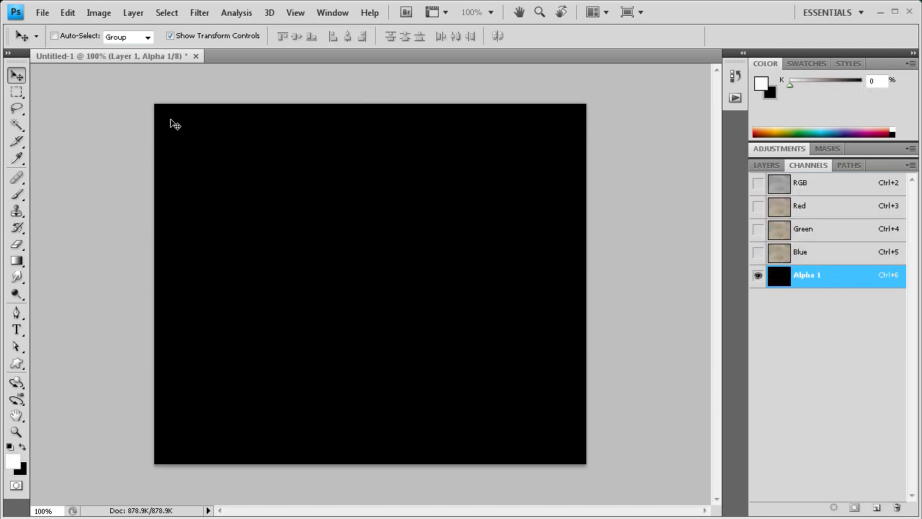
left_click(200, 13)
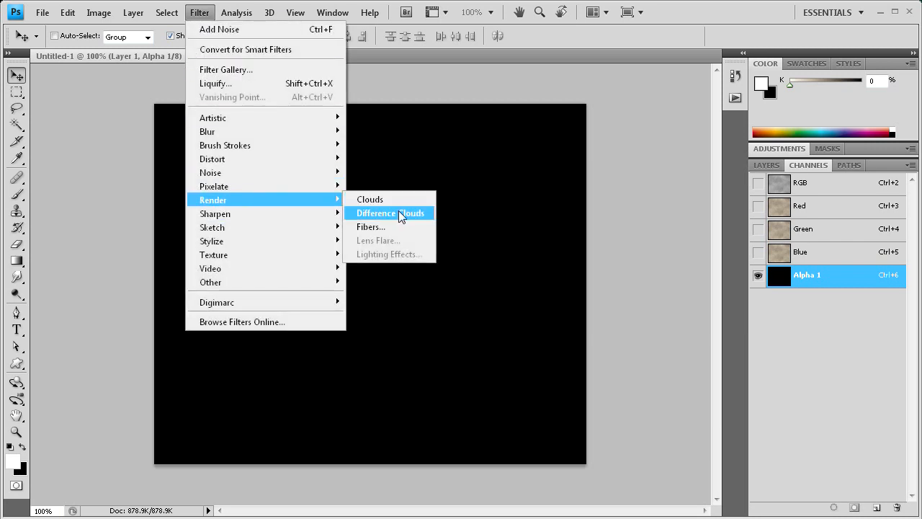
Step: Render Difference Clouds twice into Alpha 1 for dark veins, then open Add Noise
left_click(389, 213)
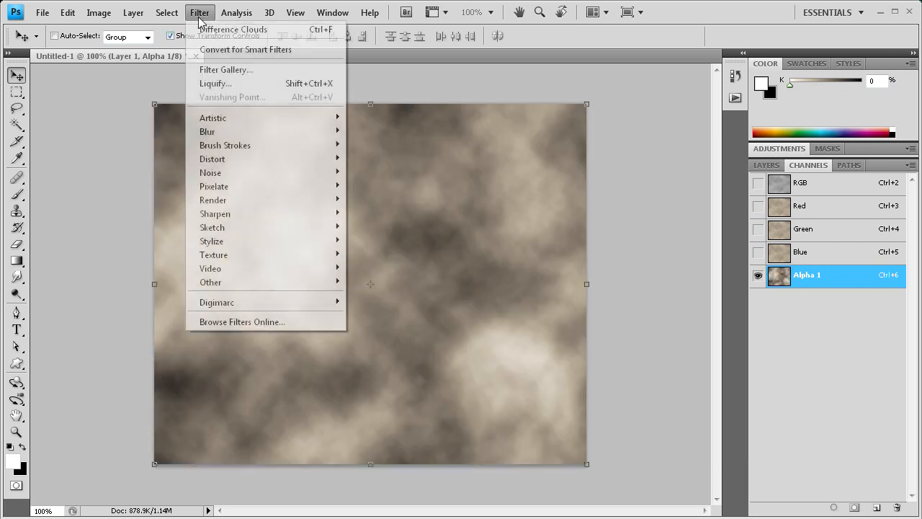
left_click(234, 30)
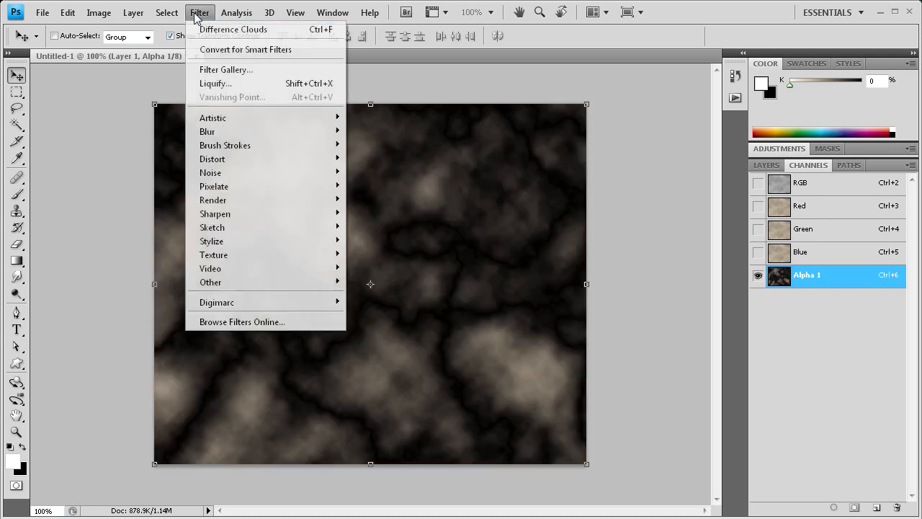
left_click(233, 29)
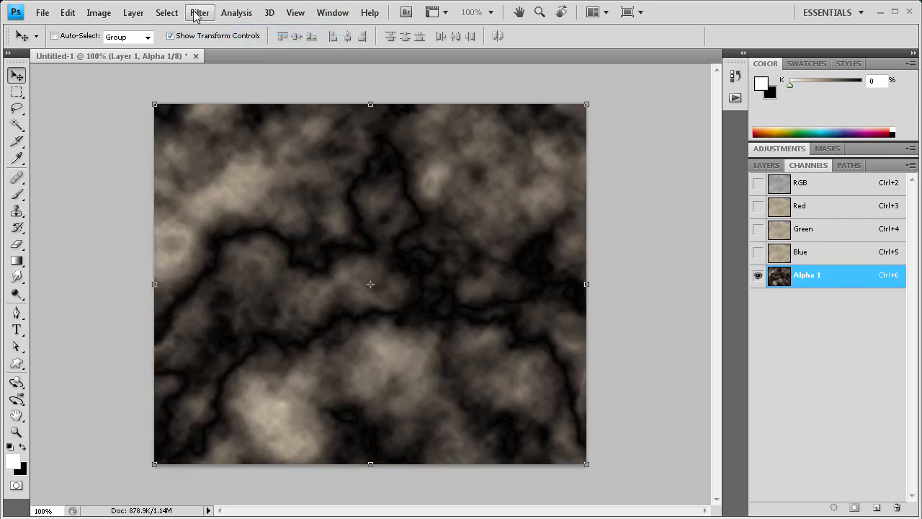
mouse_move(216, 195)
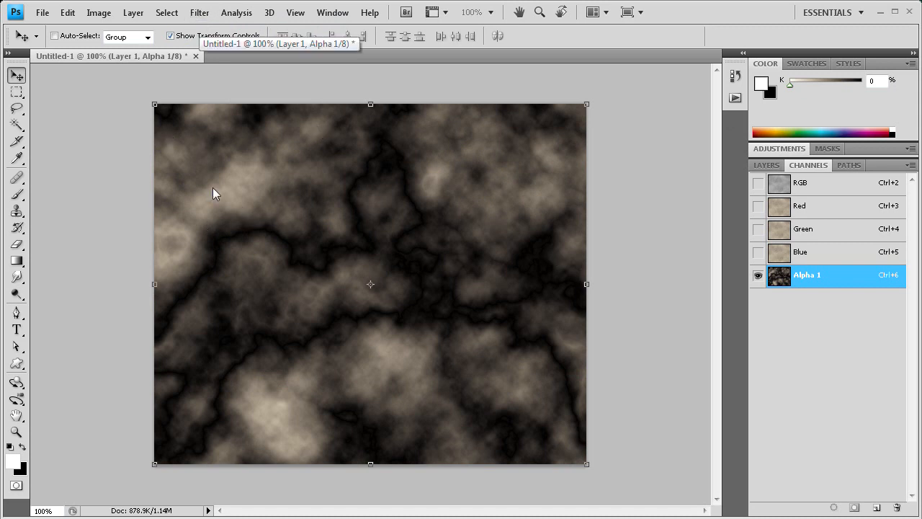
mouse_move(323, 398)
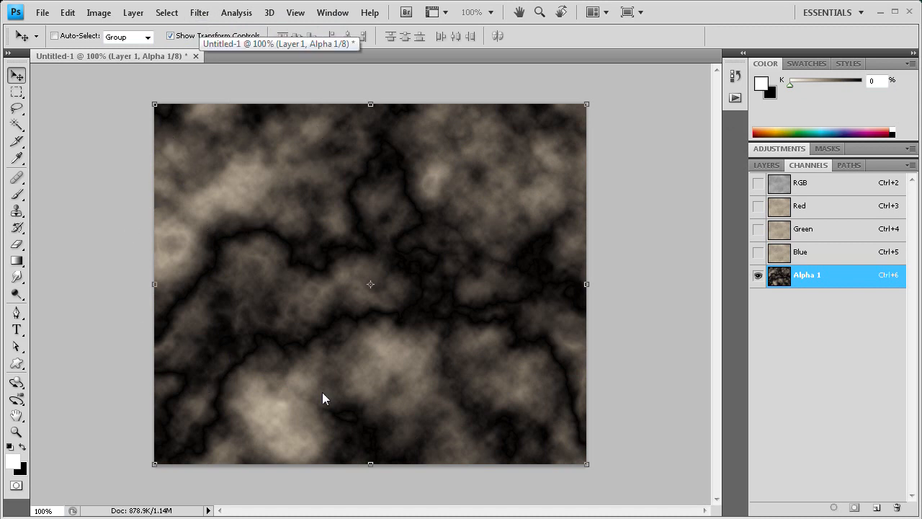
mouse_move(373, 198)
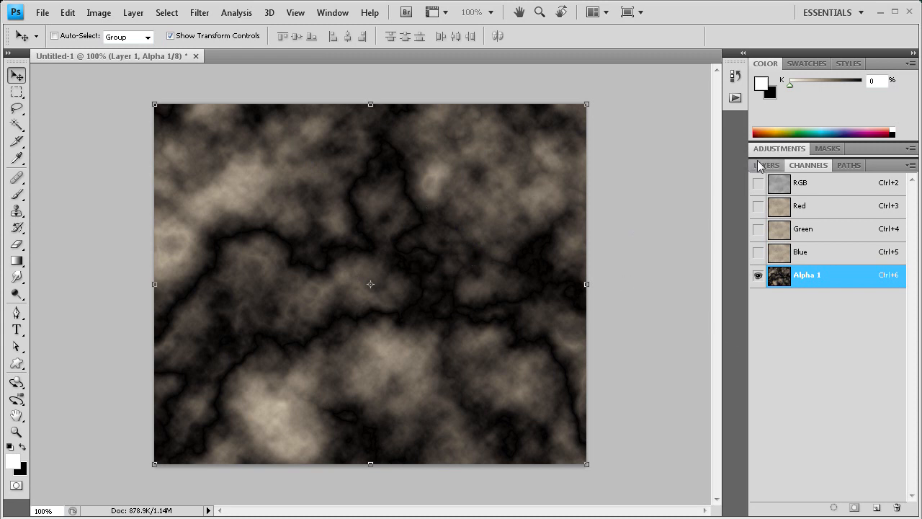
left_click(199, 12)
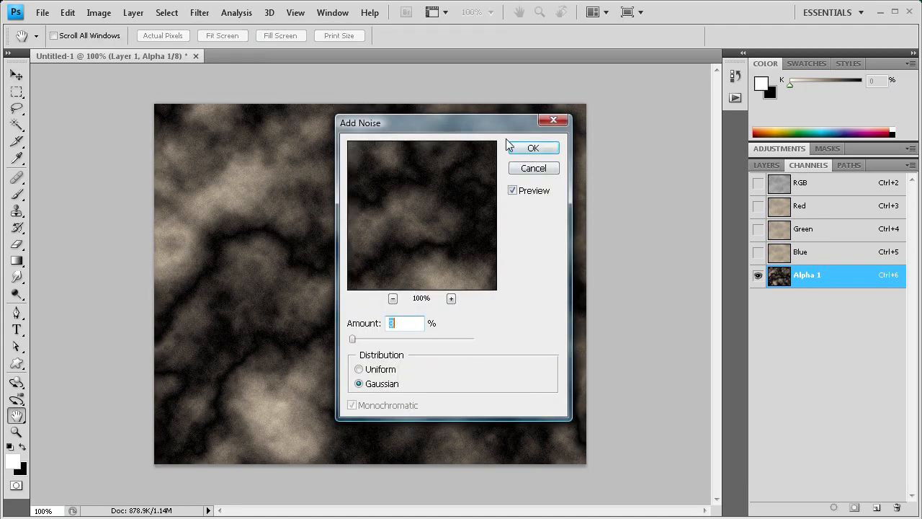
Step: Fade the noise on Alpha 1 to 50% opacity in Normal mode
left_click(67, 12)
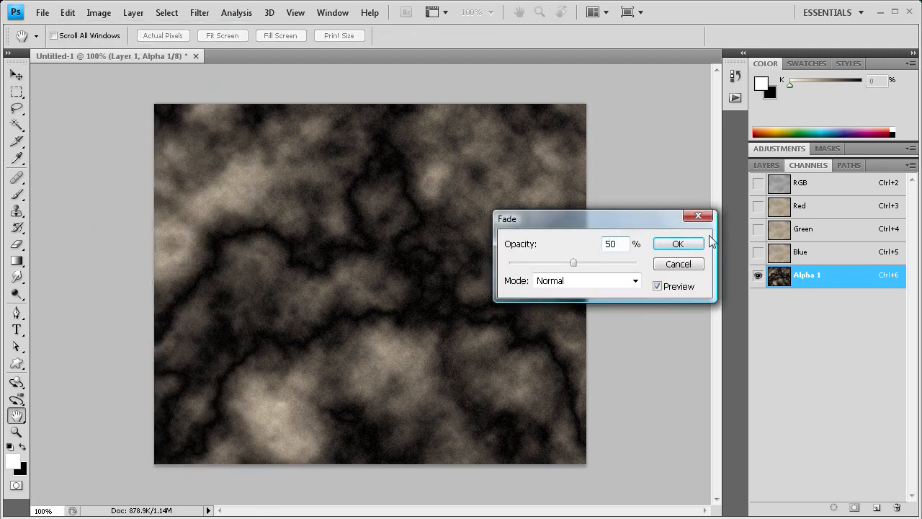
left_click(678, 243)
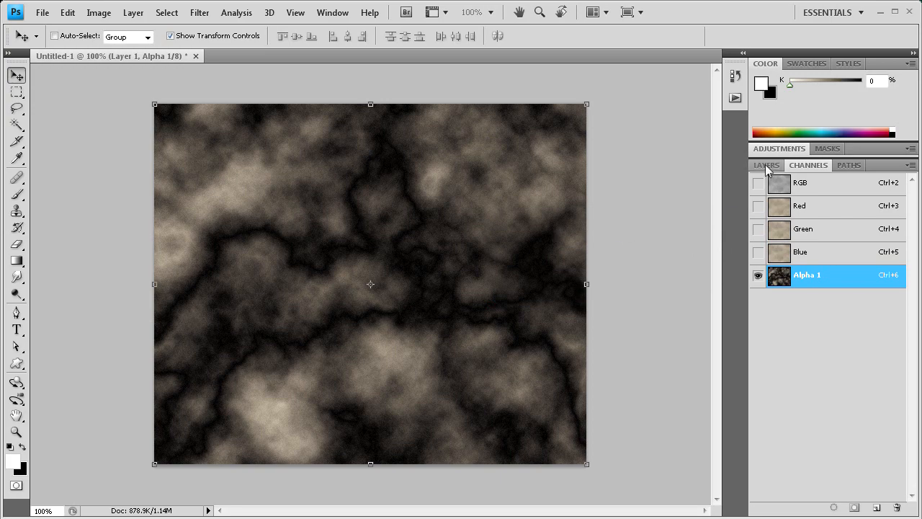
left_click(766, 164)
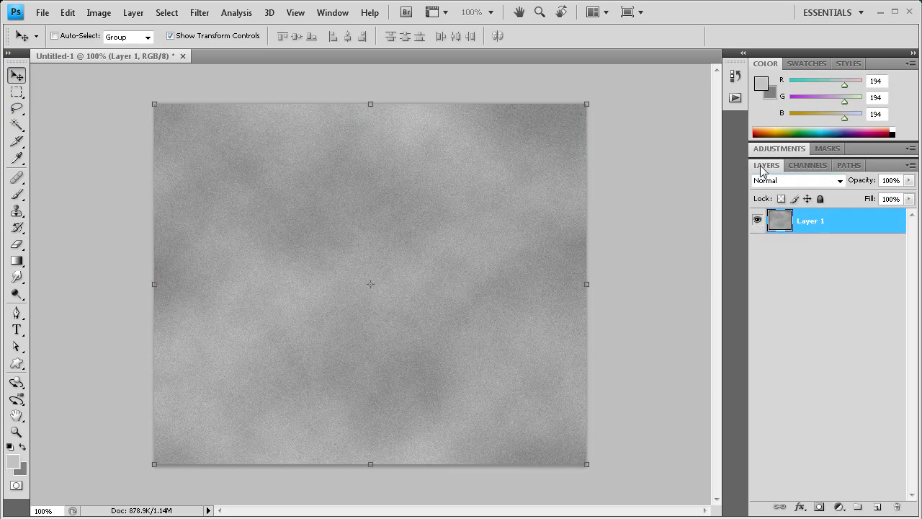
mouse_move(198, 261)
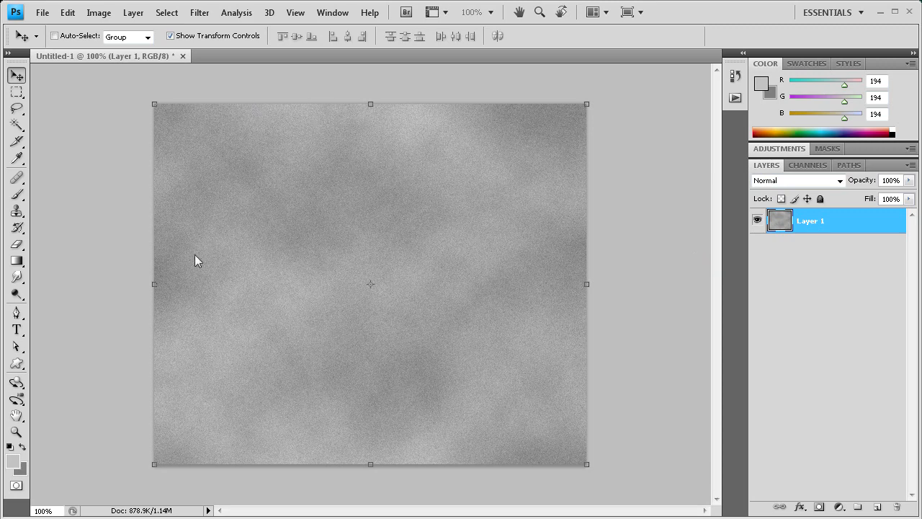
mouse_move(133, 13)
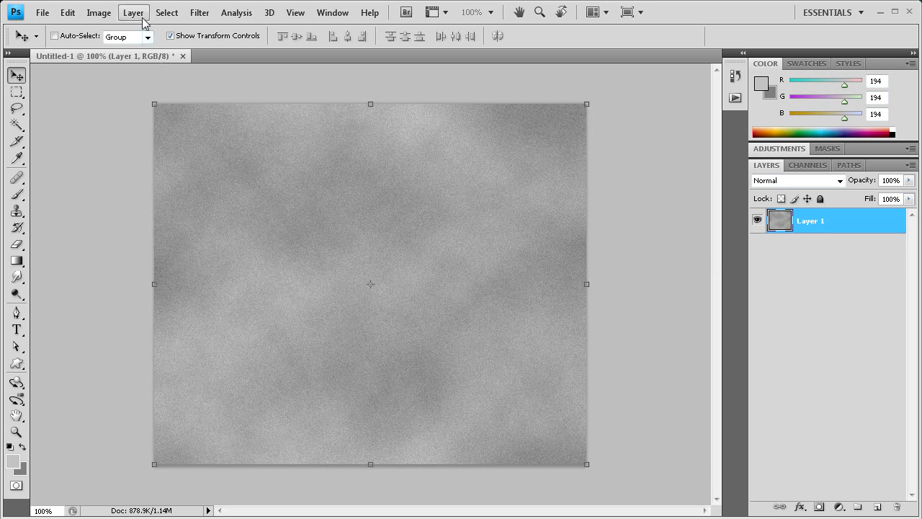
Step: Open Filter > Render with Lighting Effects highlighted
left_click(199, 12)
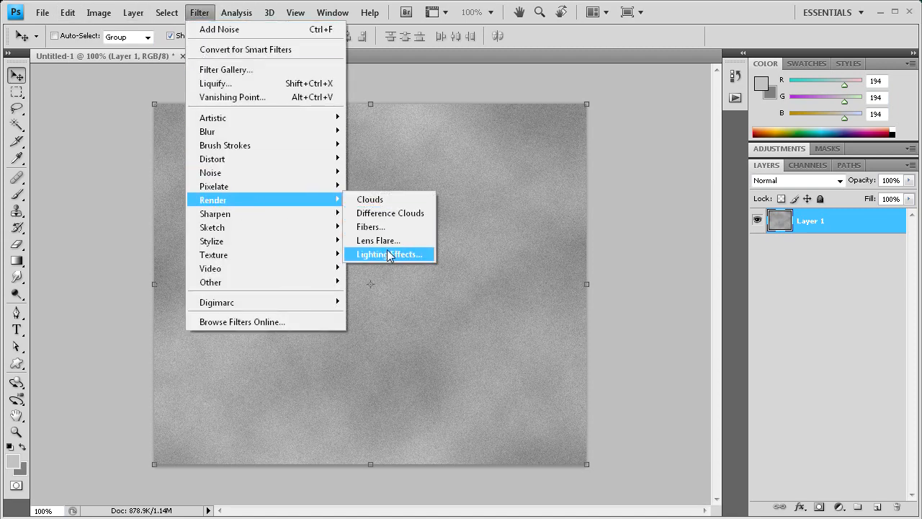
Step: Apply Lighting Effects with Alpha 1 as the texture channel
left_click(389, 255)
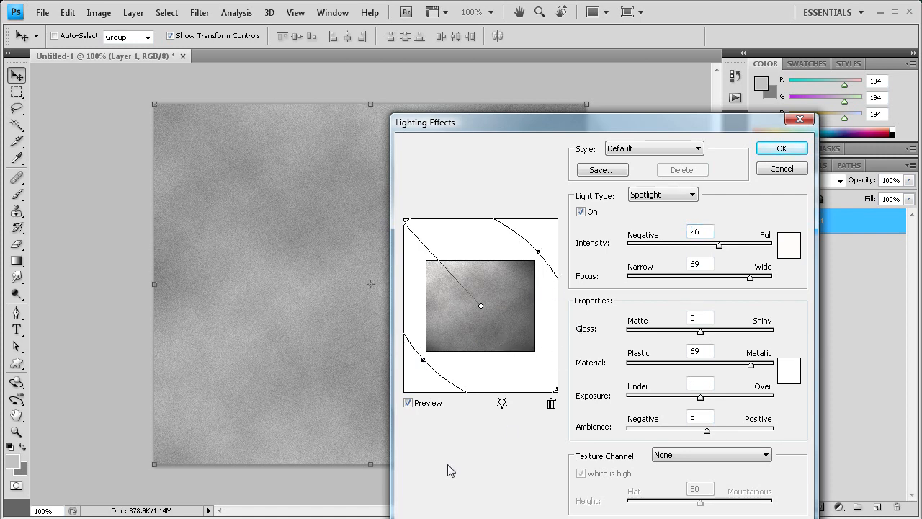
mouse_move(588, 462)
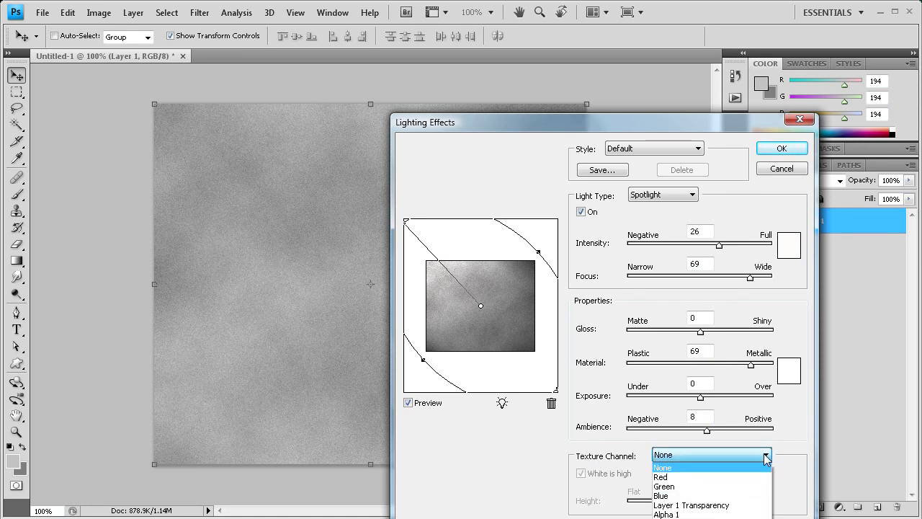
left_click(665, 514)
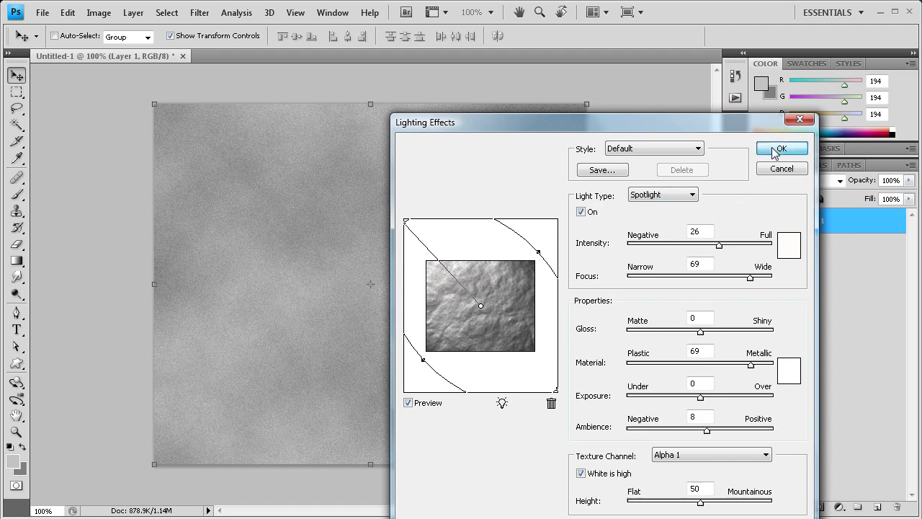
left_click(781, 148)
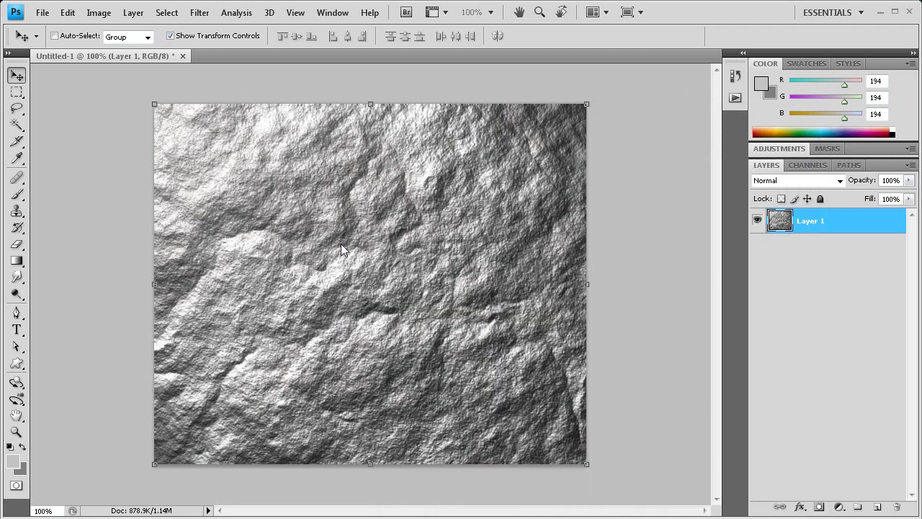
mouse_move(495, 317)
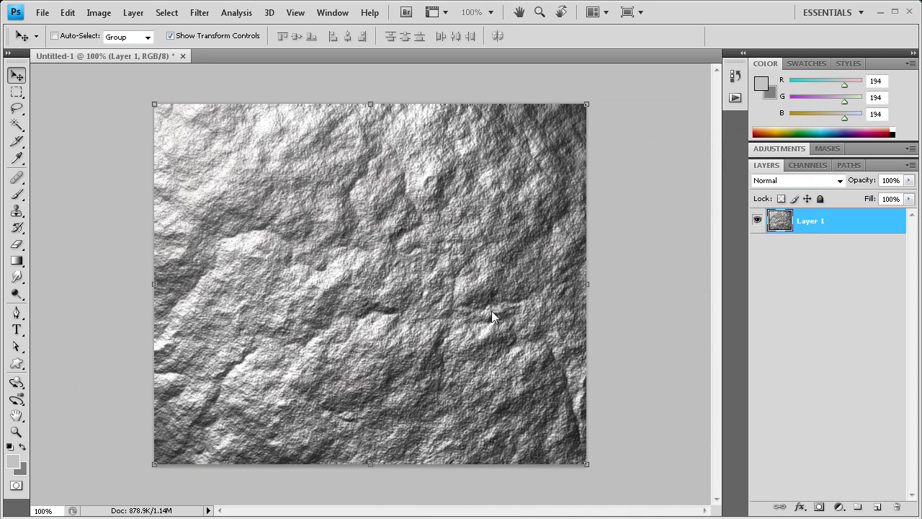
mouse_move(380, 318)
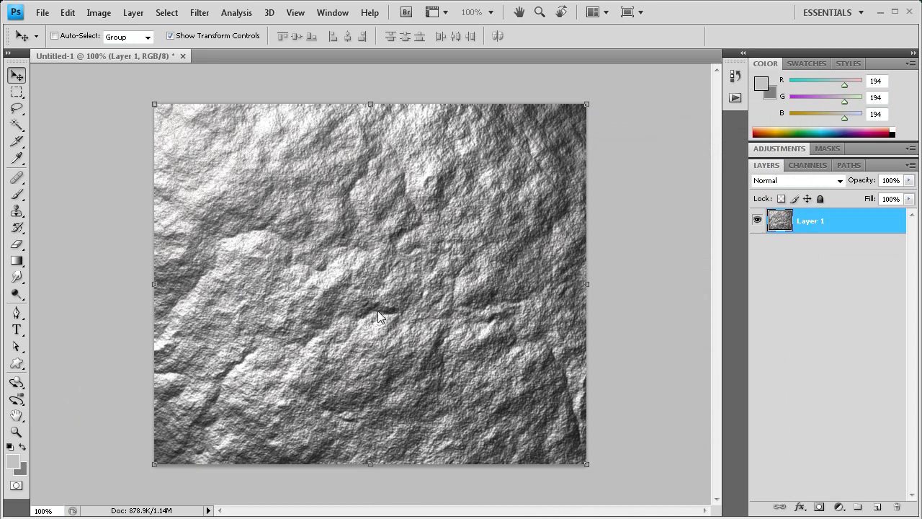
mouse_move(281, 421)
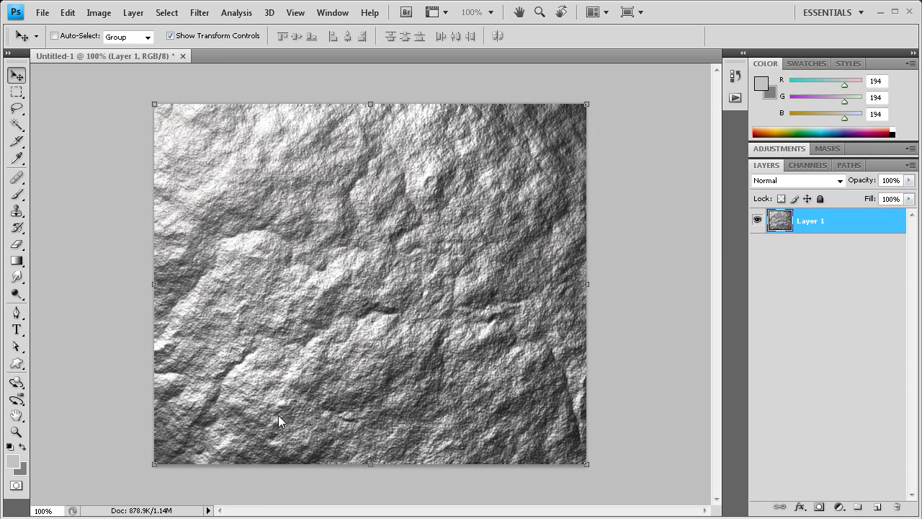
mouse_move(354, 308)
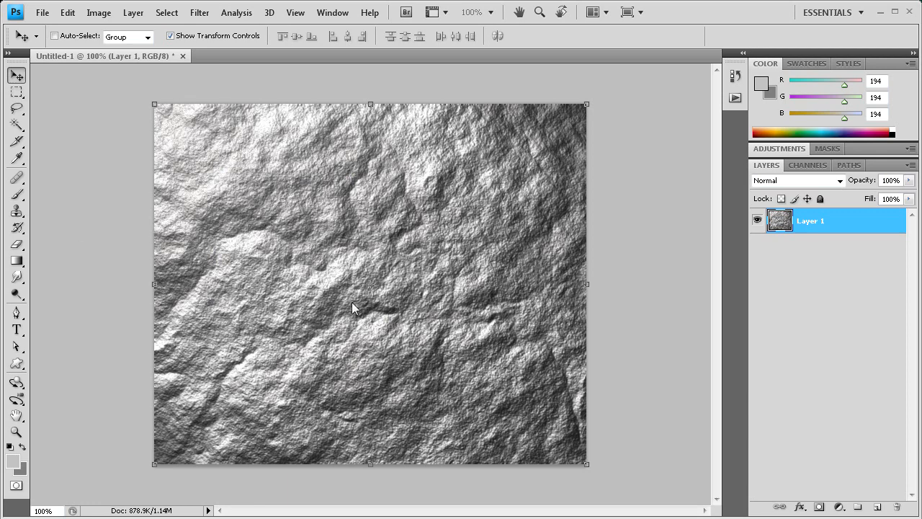
mouse_move(321, 334)
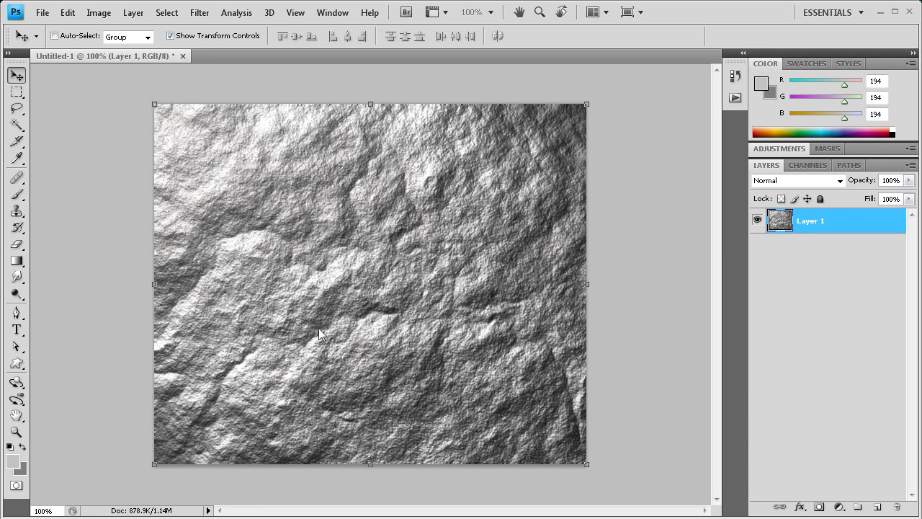
mouse_move(518, 308)
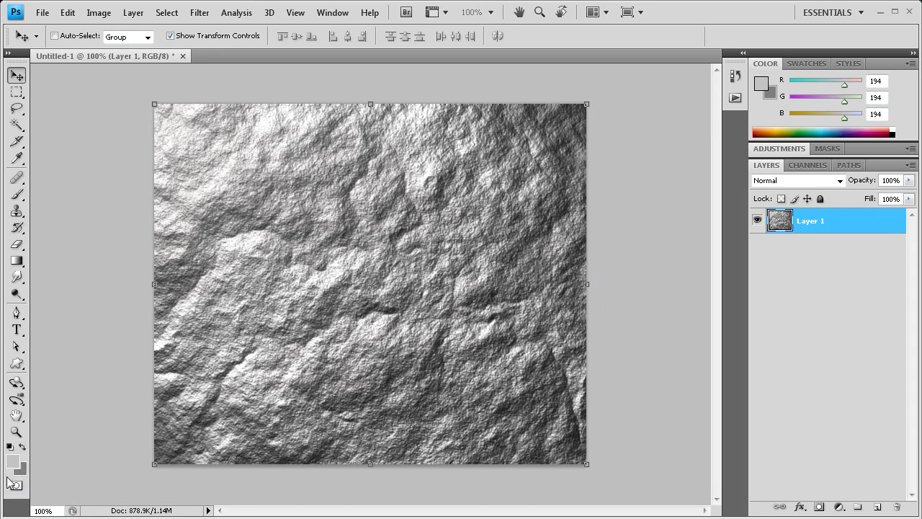
mouse_move(151, 283)
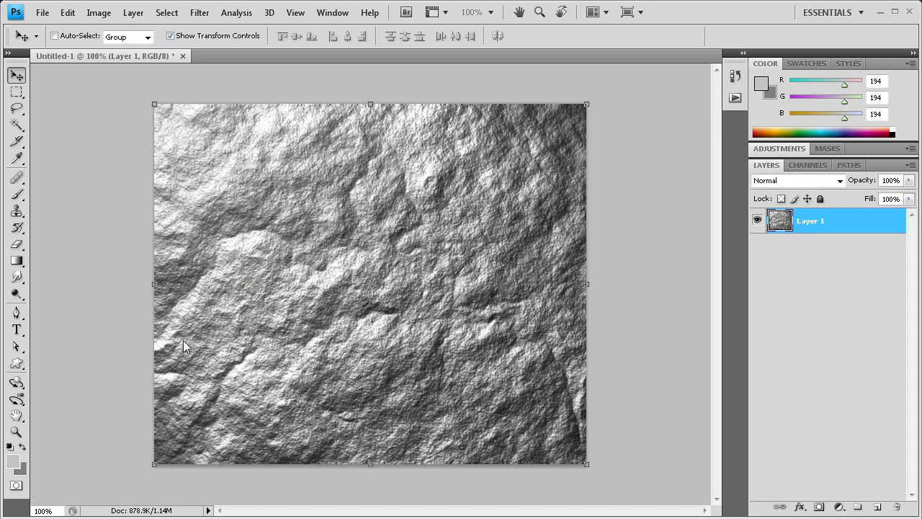
mouse_move(159, 108)
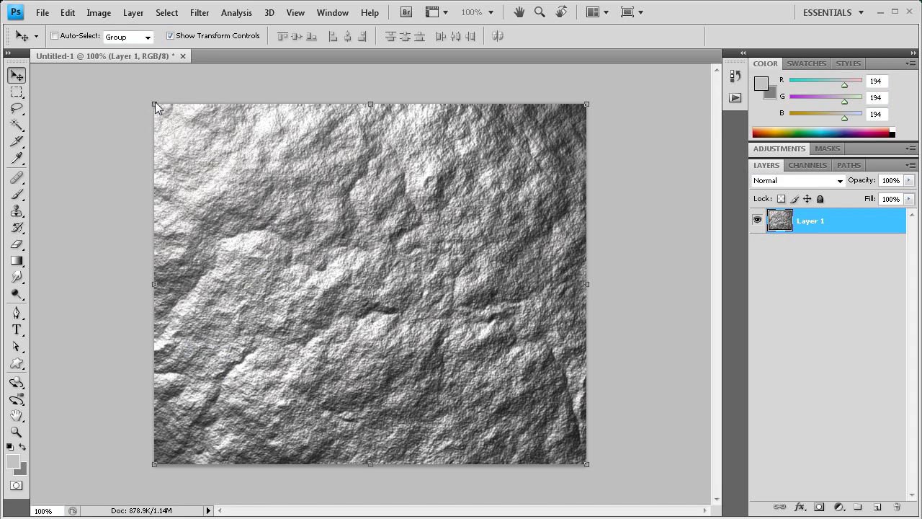
mouse_move(682, 186)
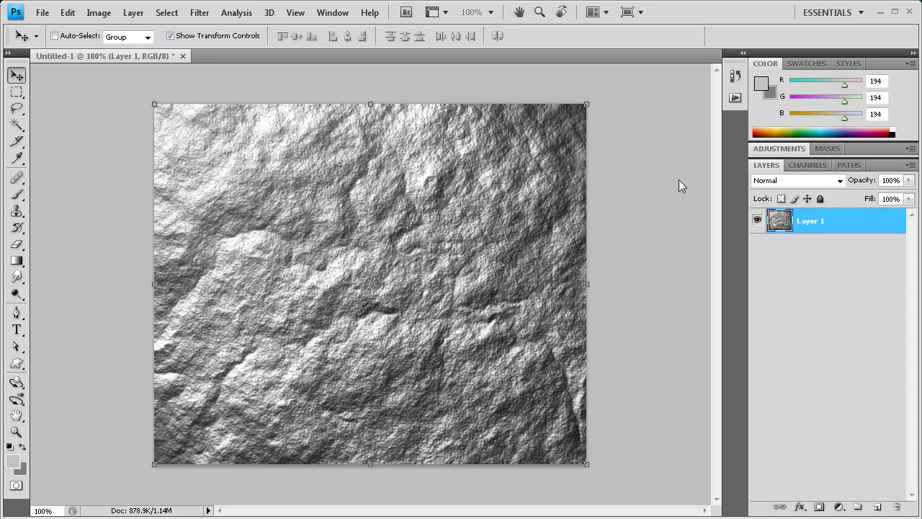
mouse_move(636, 189)
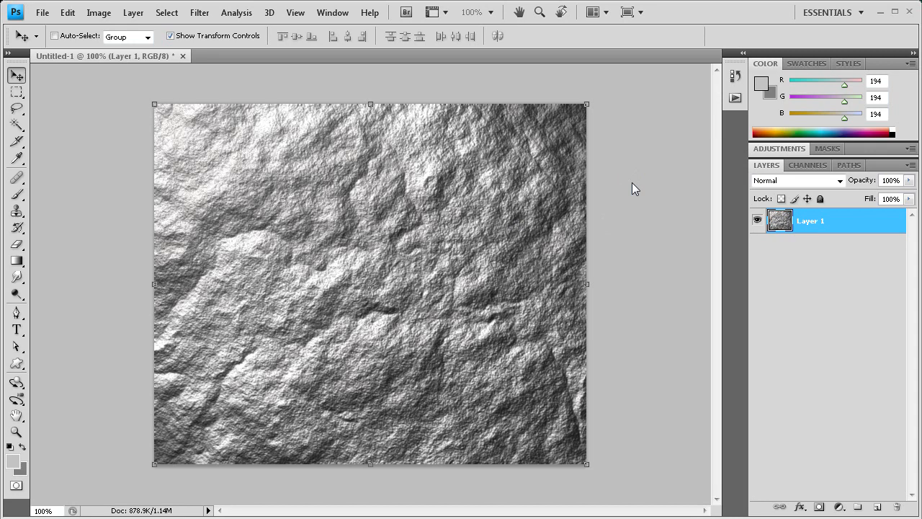